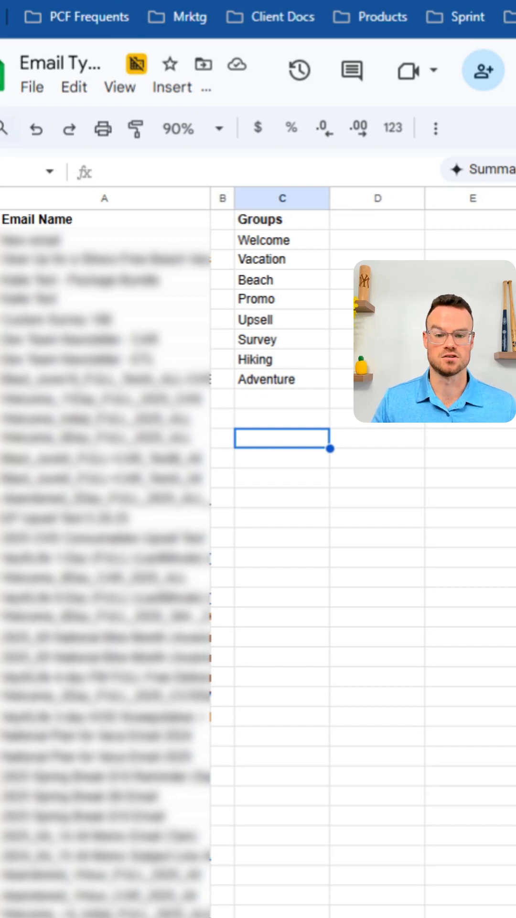
mouse_move(332, 459)
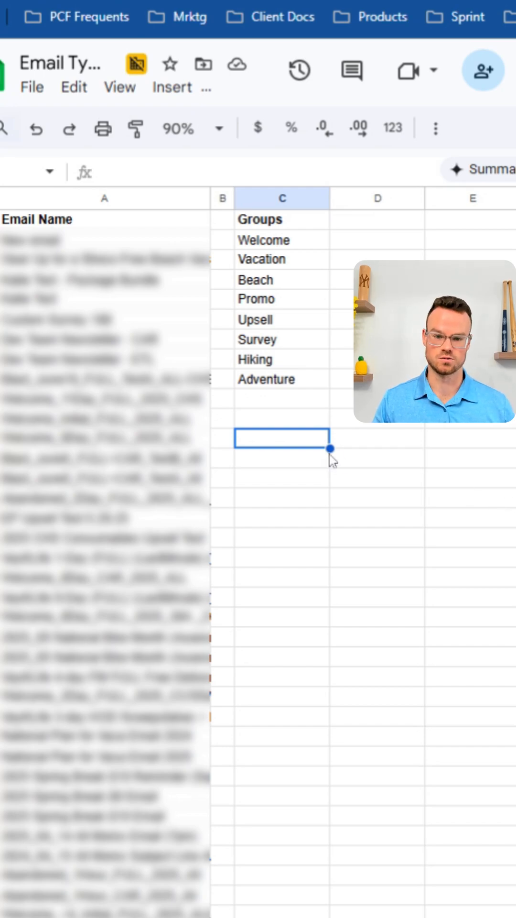
mouse_move(316, 429)
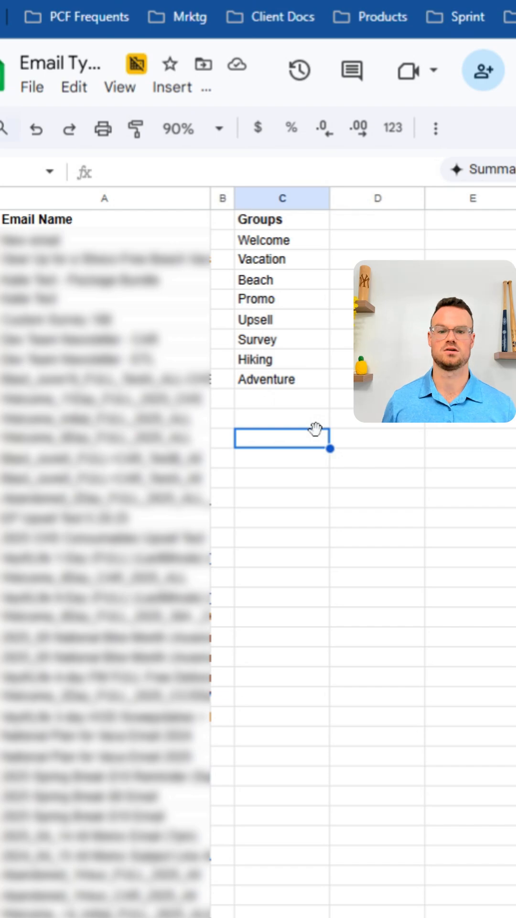
- Start an =AI formula and a manual "case when" entry beside Welcome, then abandon both drafts
type("=ai")
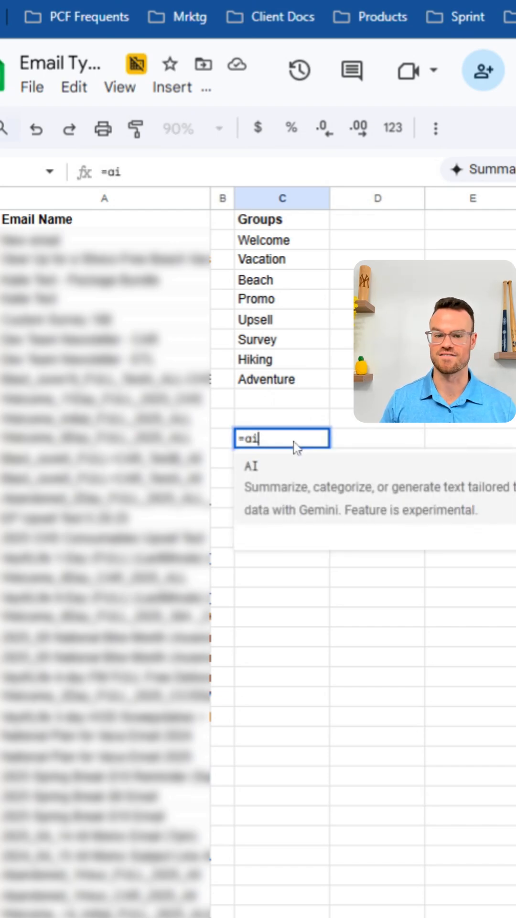
type("(")
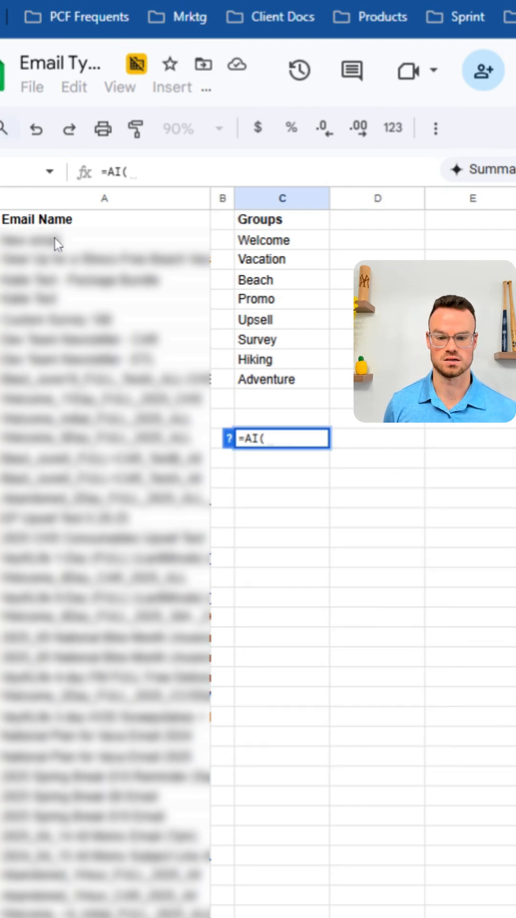
mouse_move(84, 304)
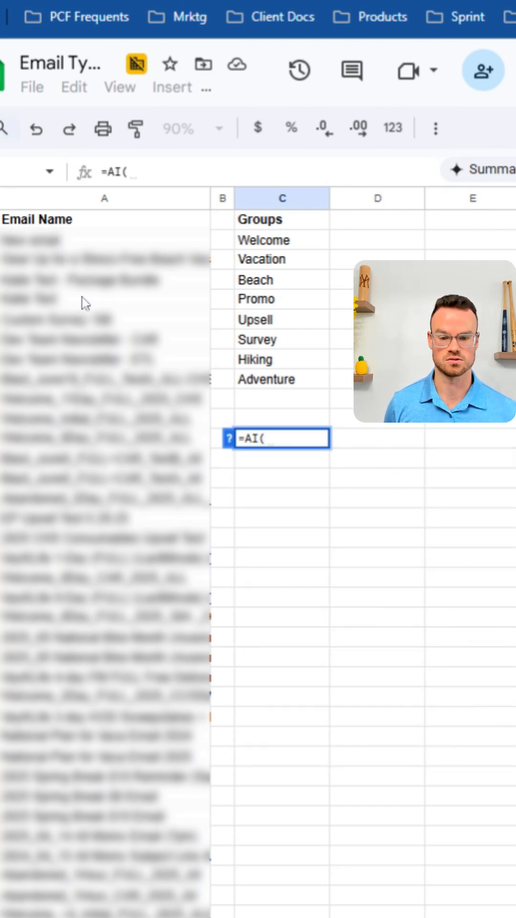
key("Escape")
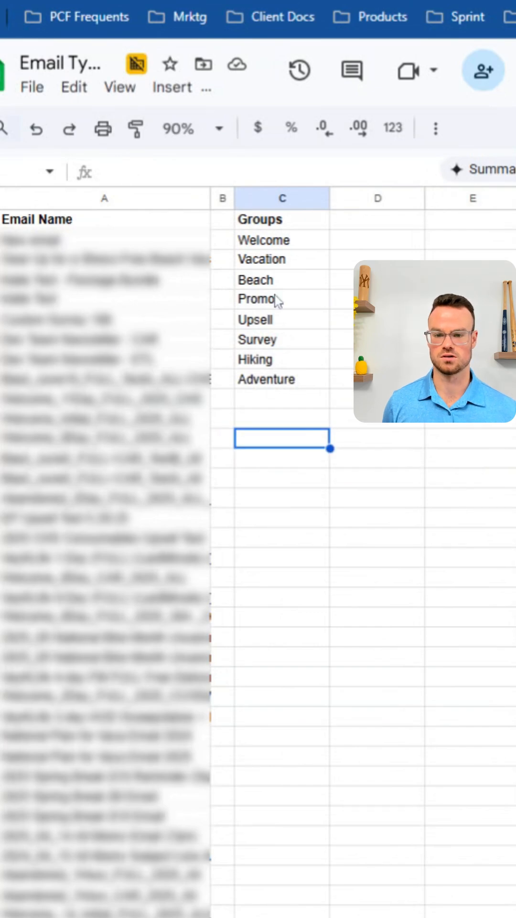
left_click(281, 240)
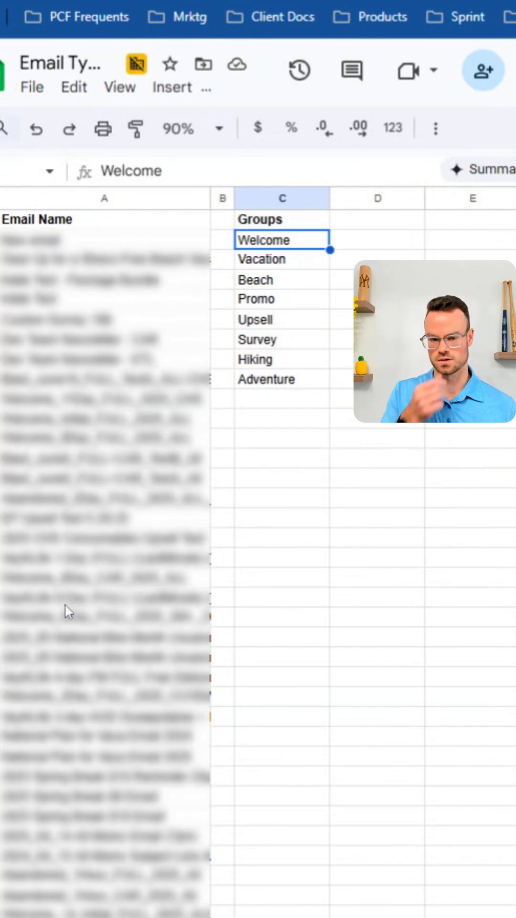
mouse_move(295, 273)
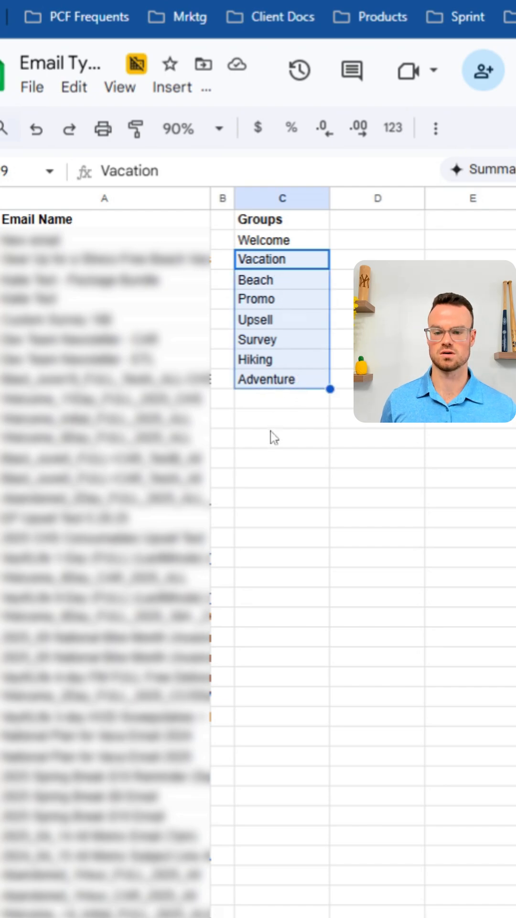
mouse_move(366, 256)
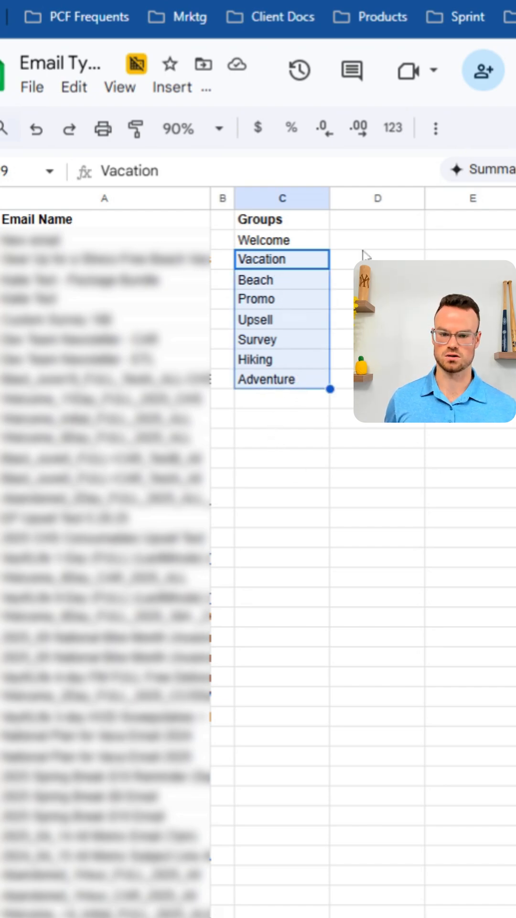
left_click(378, 239)
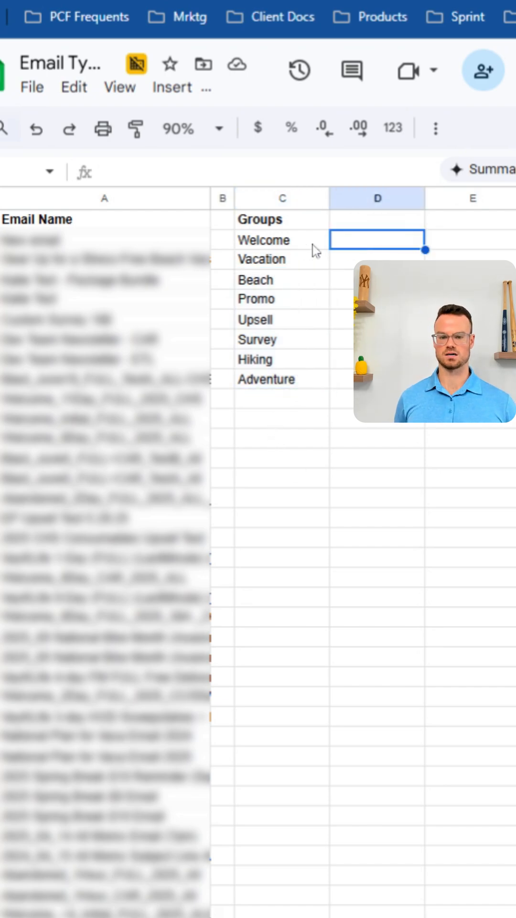
type("=\"case when")
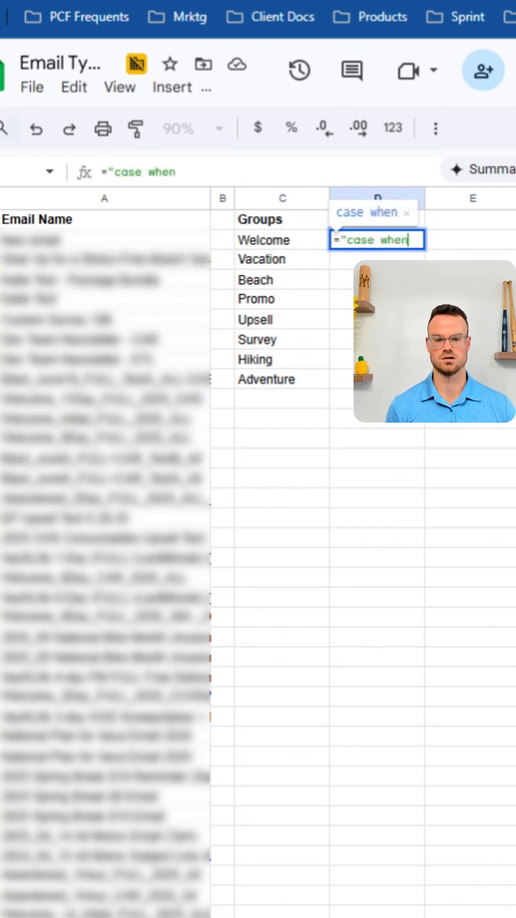
key("Escape")
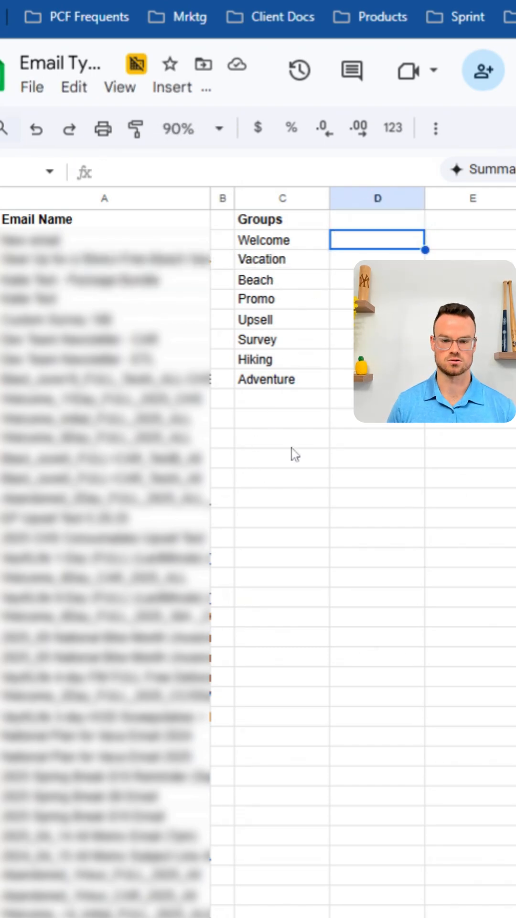
- In C12 enter the =AI prompt for a SQL CASE where email_name matches the groups in C3:C10
left_click(281, 439)
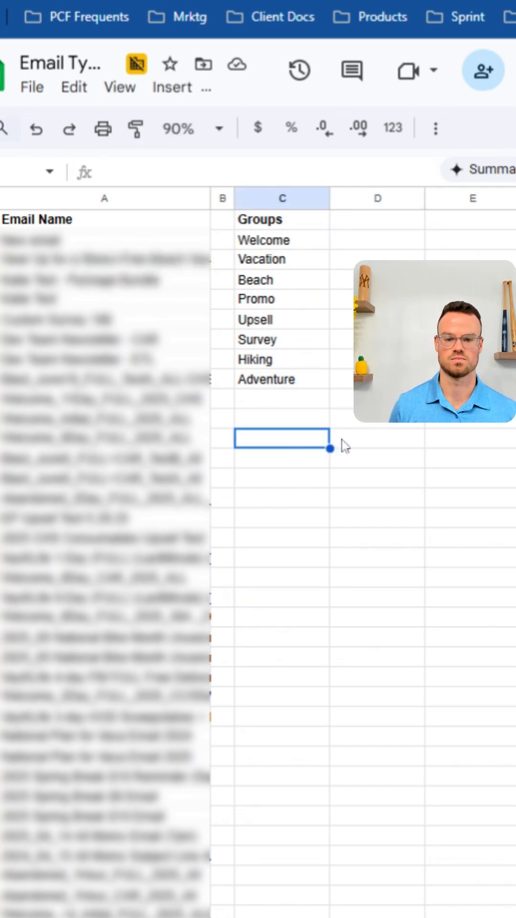
type("=AI(\"write a sql case statement where 'email_name' is like any of these")
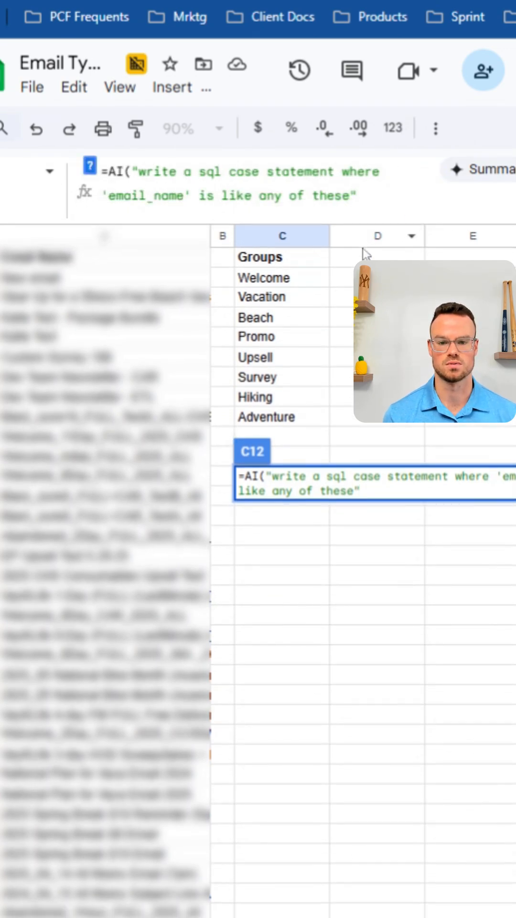
type(",")
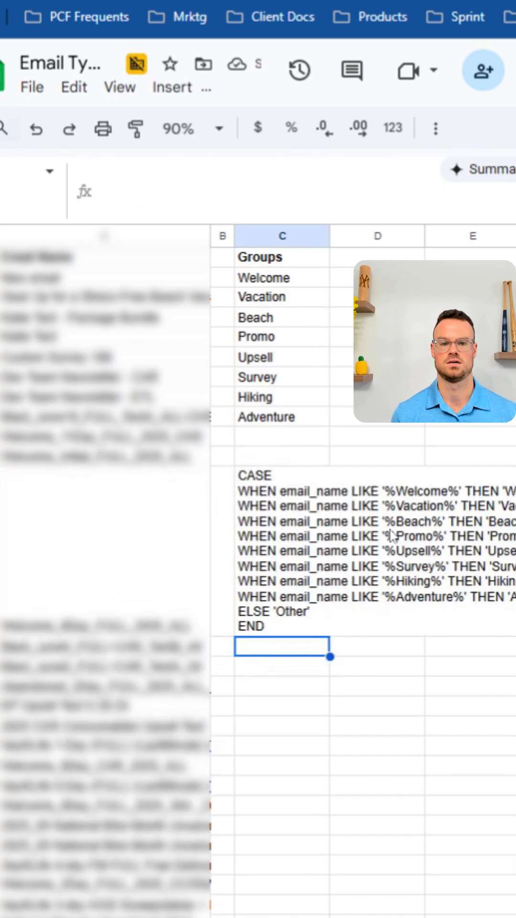
mouse_move(321, 719)
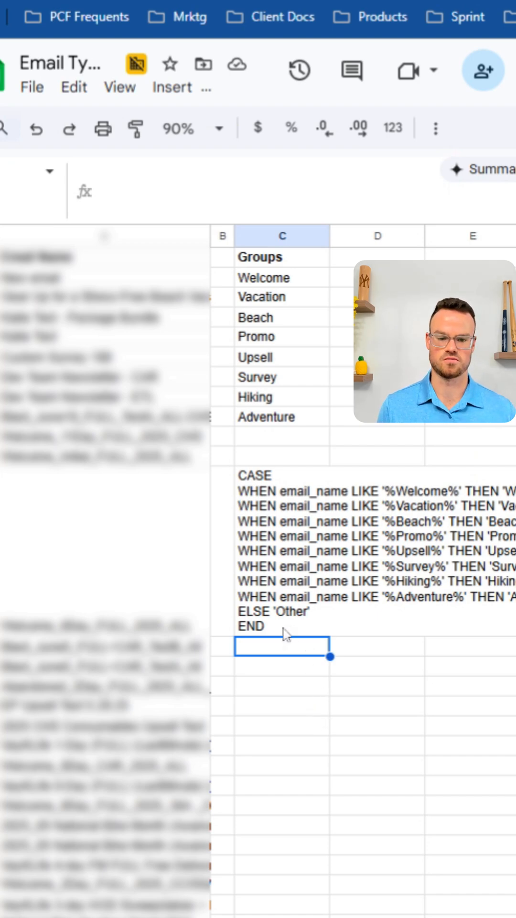
mouse_move(304, 653)
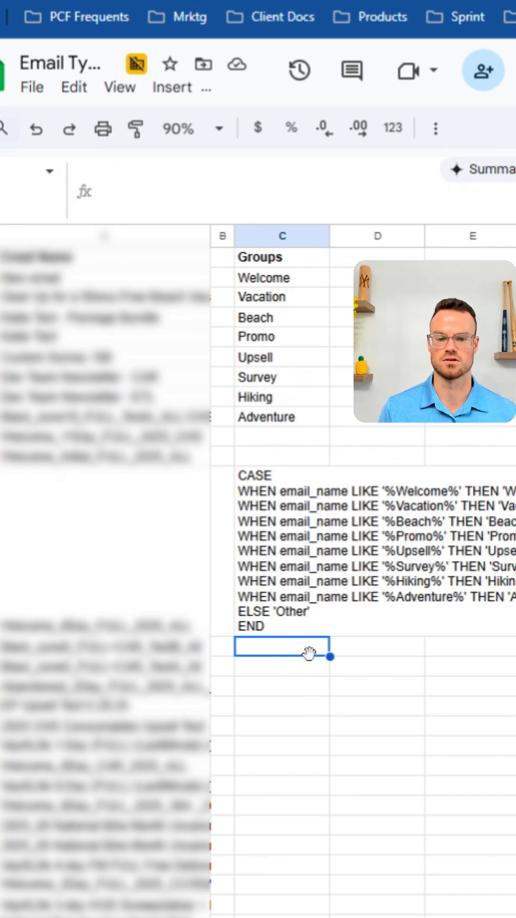
mouse_move(292, 574)
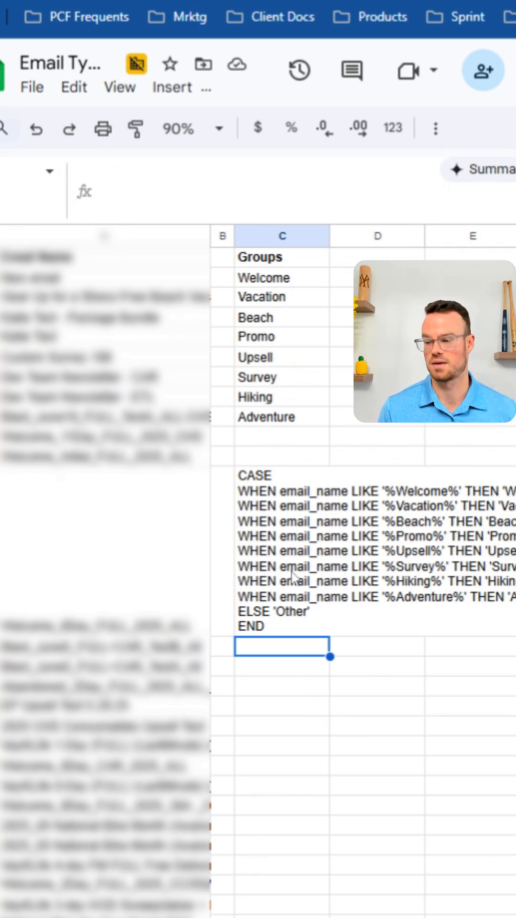
mouse_move(207, 596)
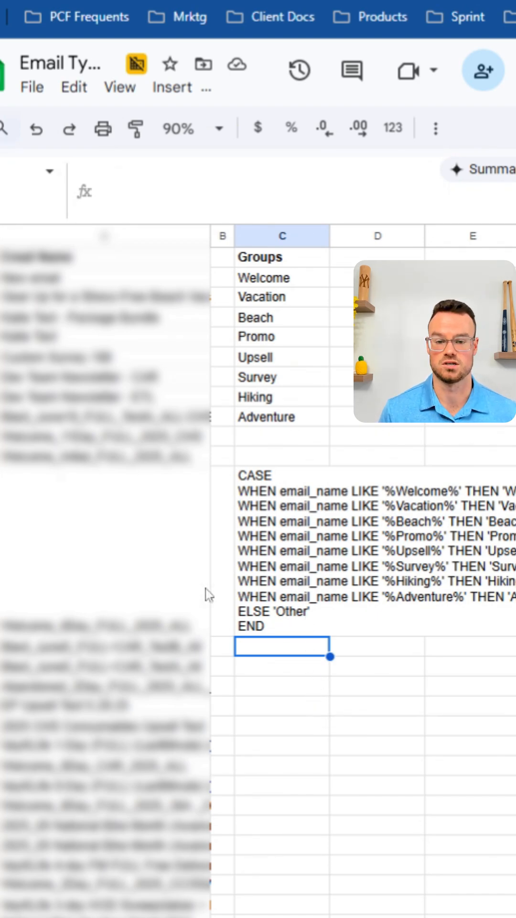